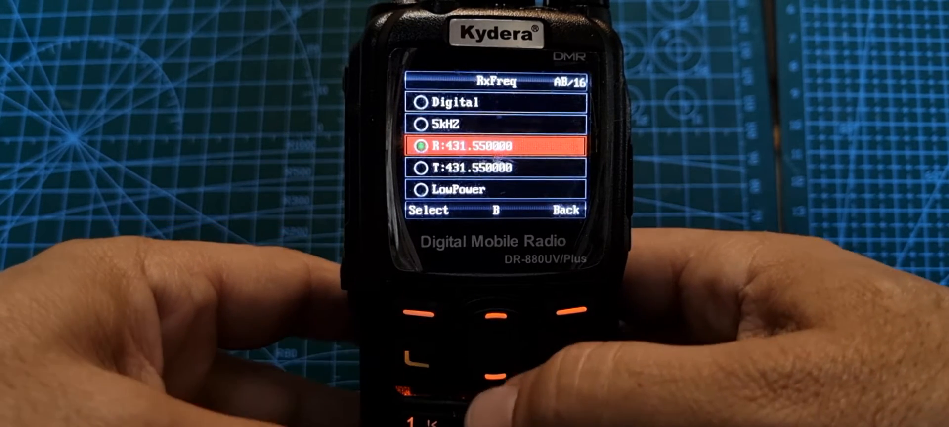
- Set band B's receive and transmit frequencies to 431.550000
key(Down)
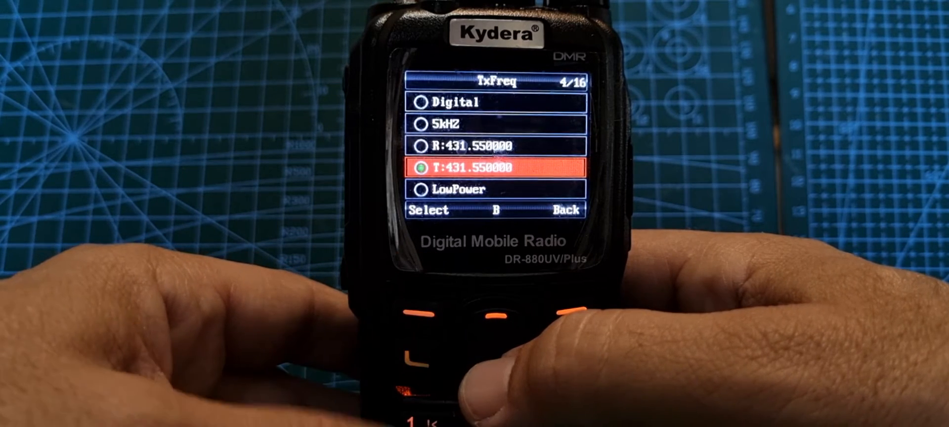
key(down)
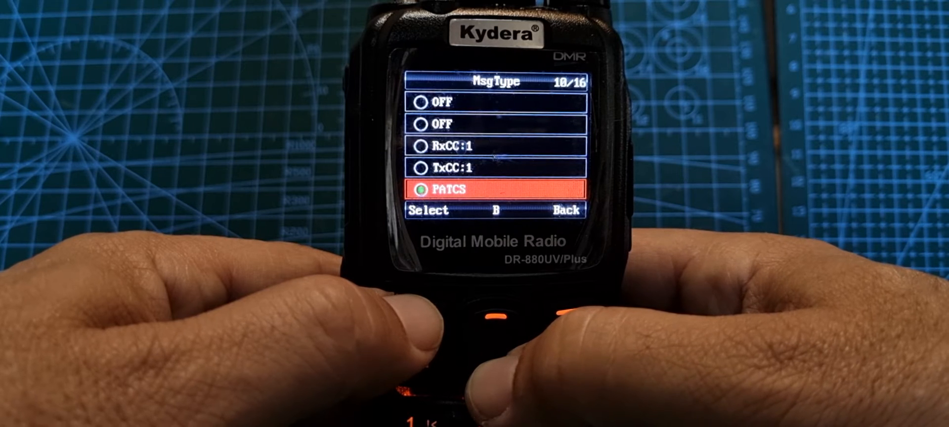
- Keep PATCS message type, RX 1 receive group and encryption off, reaching SaveVFO
key(Down)
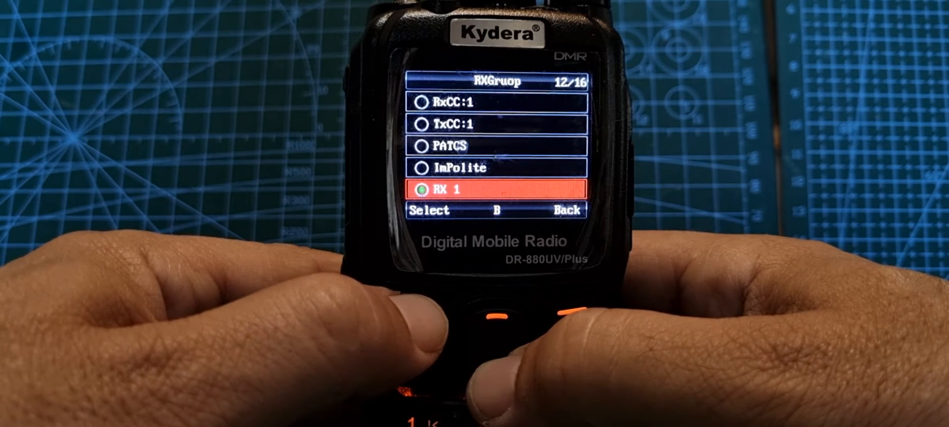
key(down)
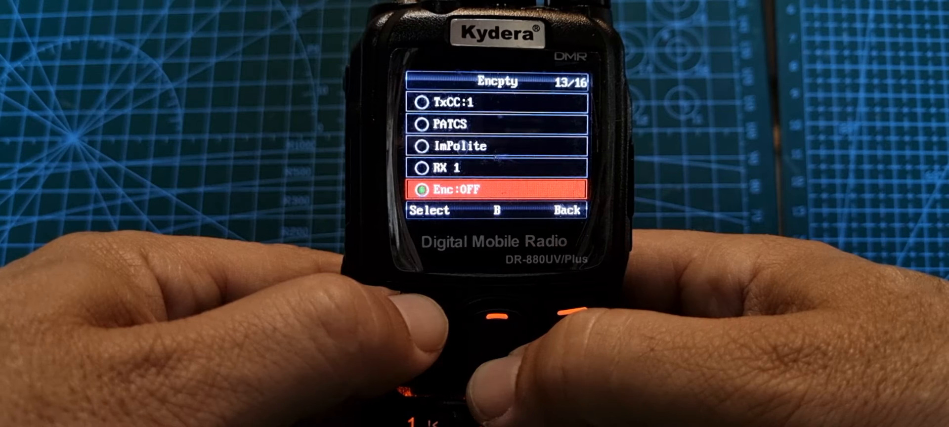
key(Down)
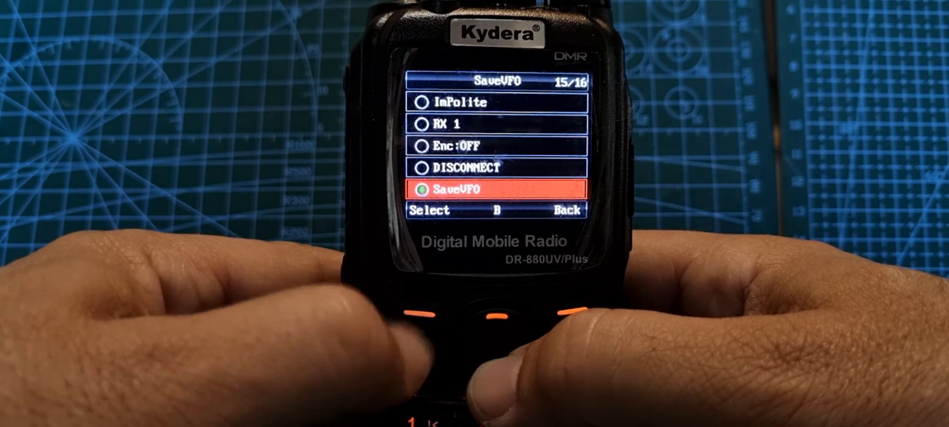
click(424, 315)
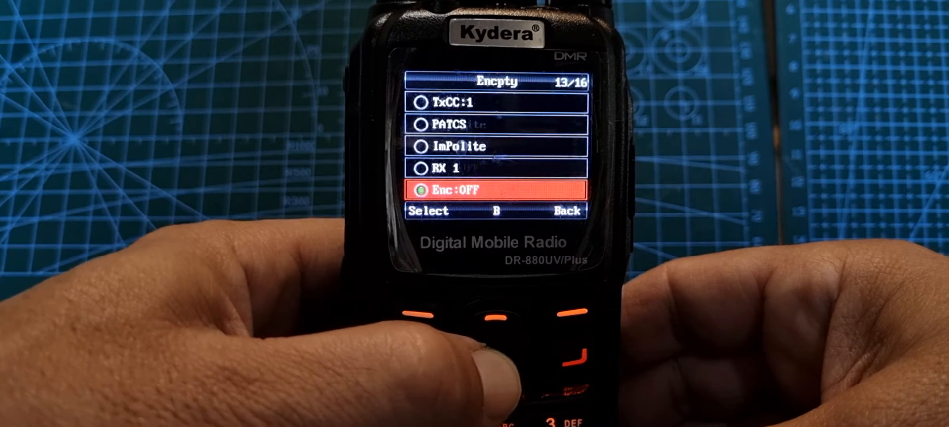
- Scroll band B's VFO menu past Encrypt, leaving encryption off
key(down)
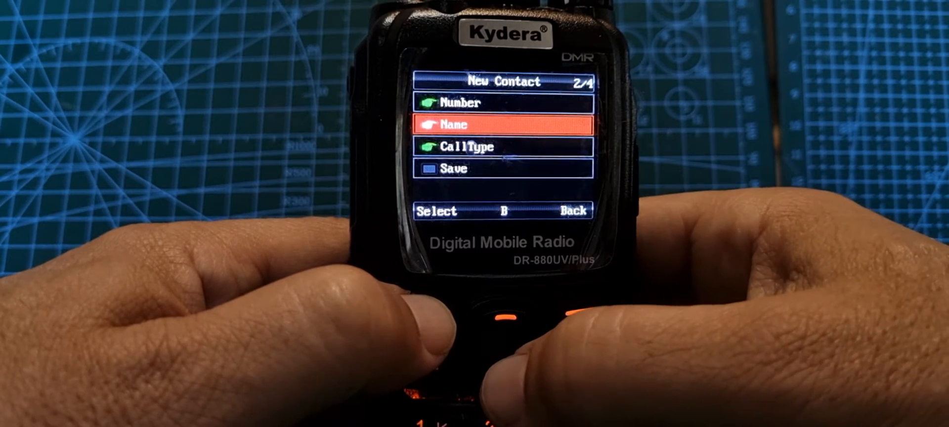
- Move from the new contact's number to its name field
key(Down)
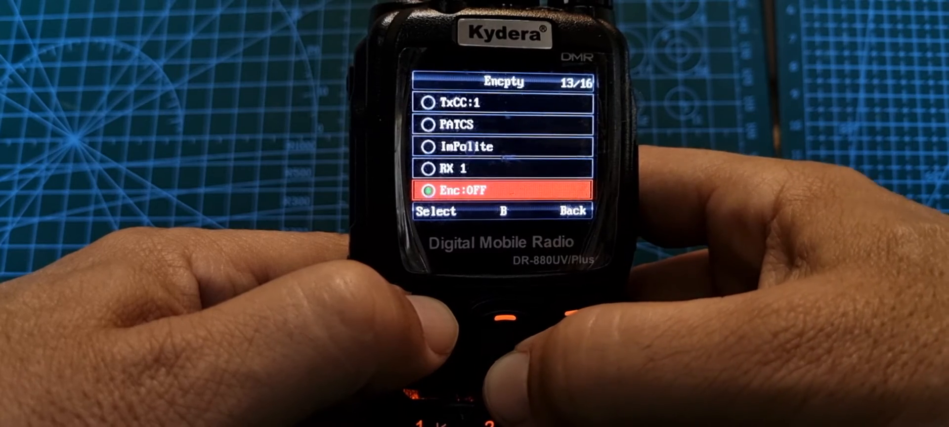
- Scroll band B's VFO menu past Encrypt again, encryption still off
key(down)
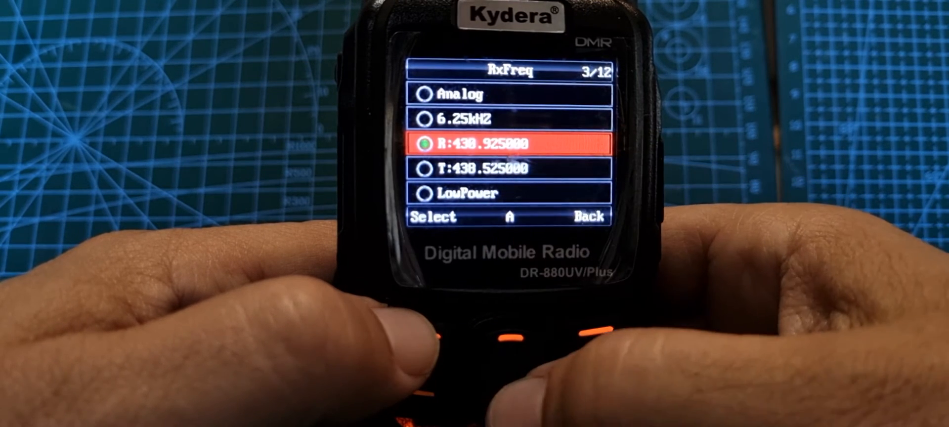
- Set band A receive 430.925000 and move to transmit 430.525000
key(Down)
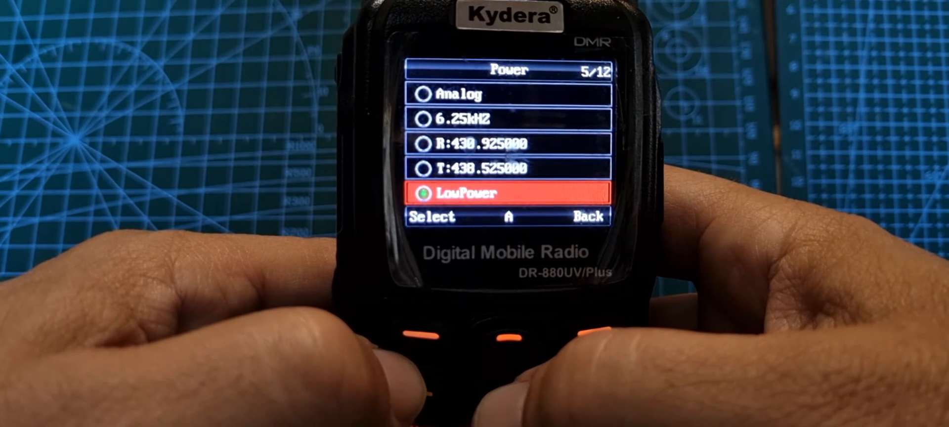
- Give band A low power and CTCSS 77.0 transmit tone, signaling and receive tone off
key(Down)
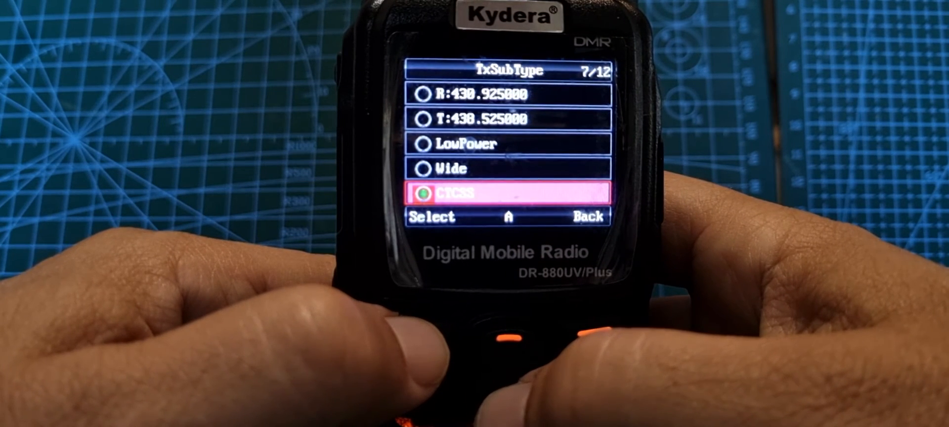
key(Down)
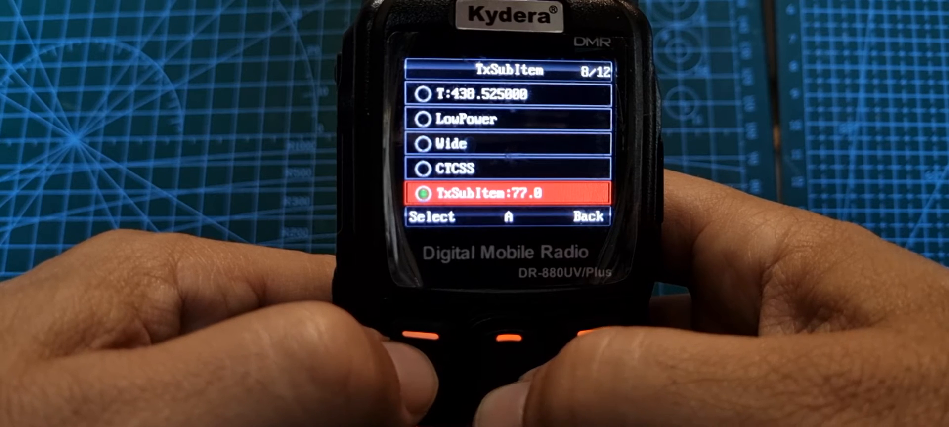
key(up)
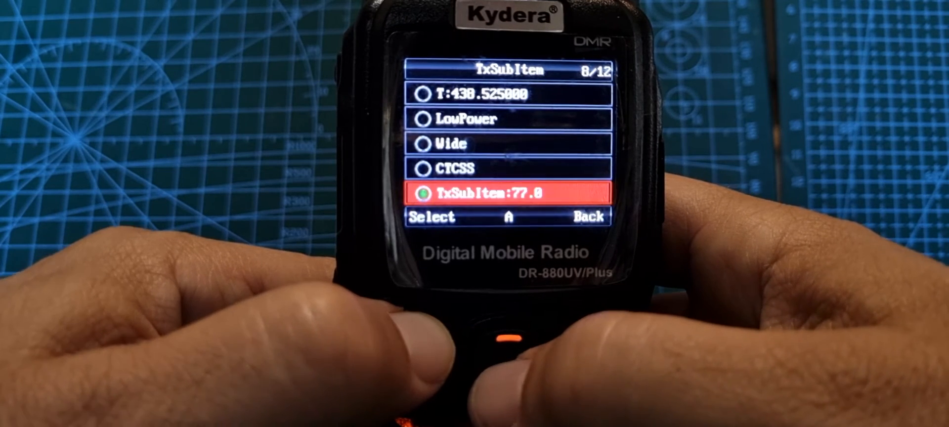
key(Down)
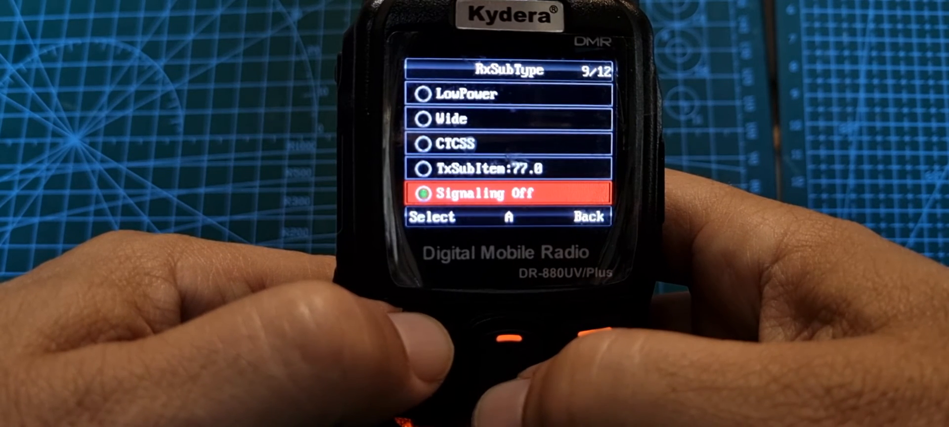
key(Down)
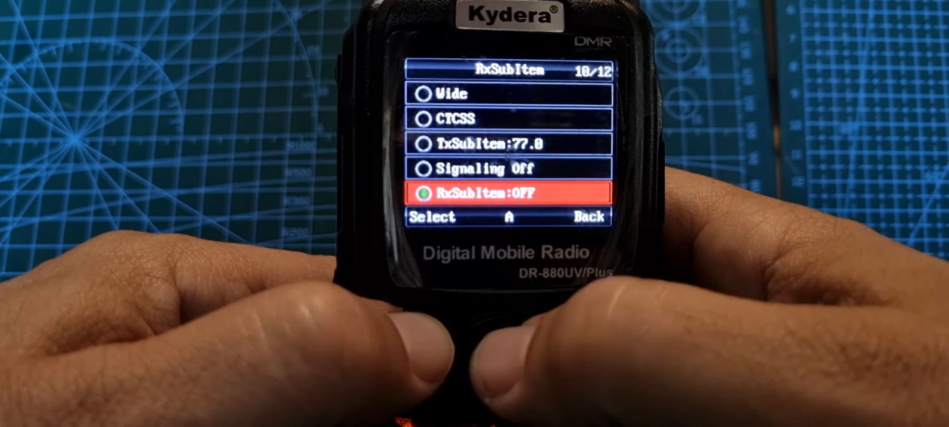
key(up)
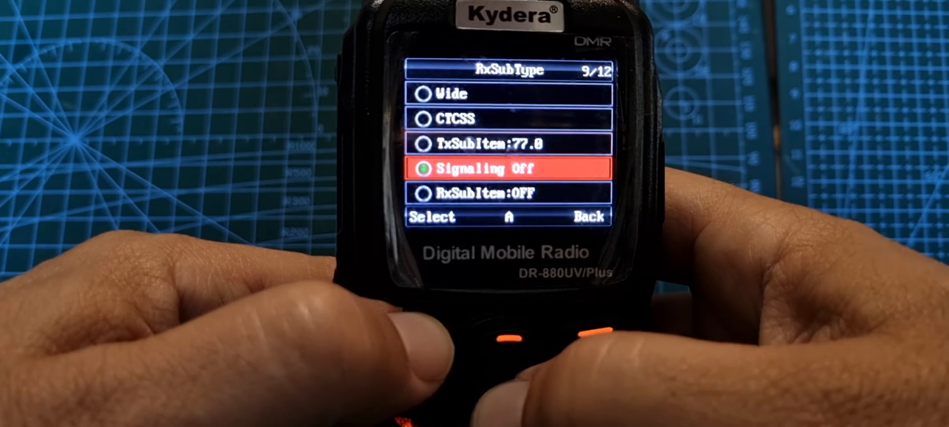